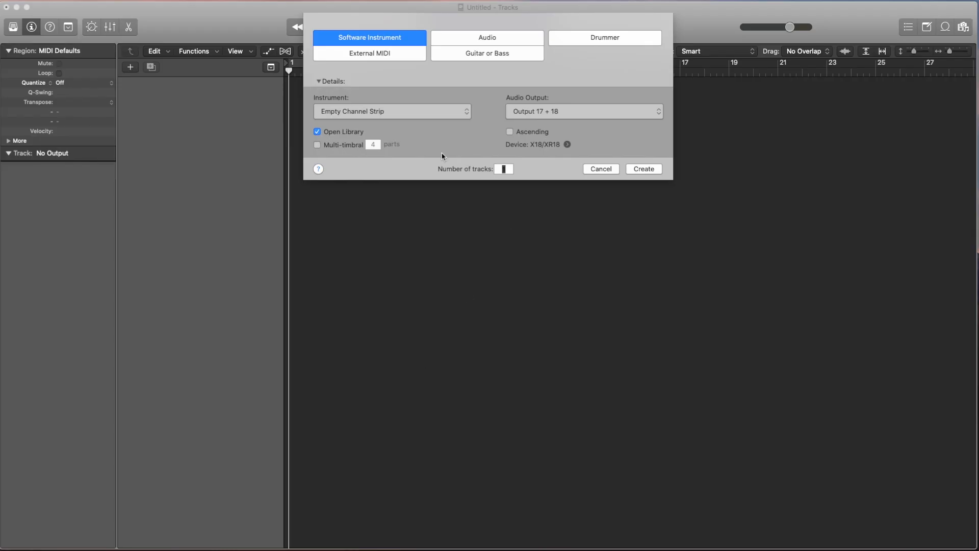
mouse_move(378, 43)
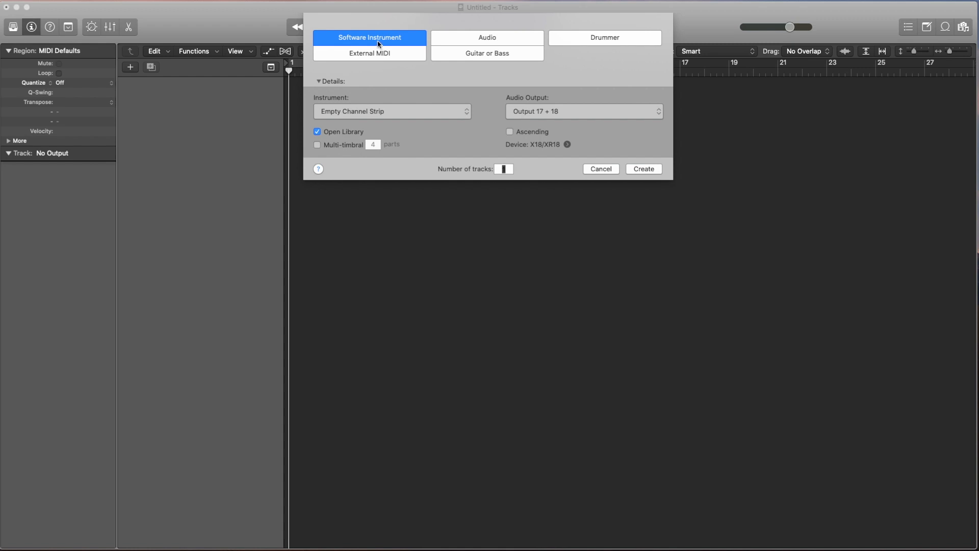
mouse_move(372, 114)
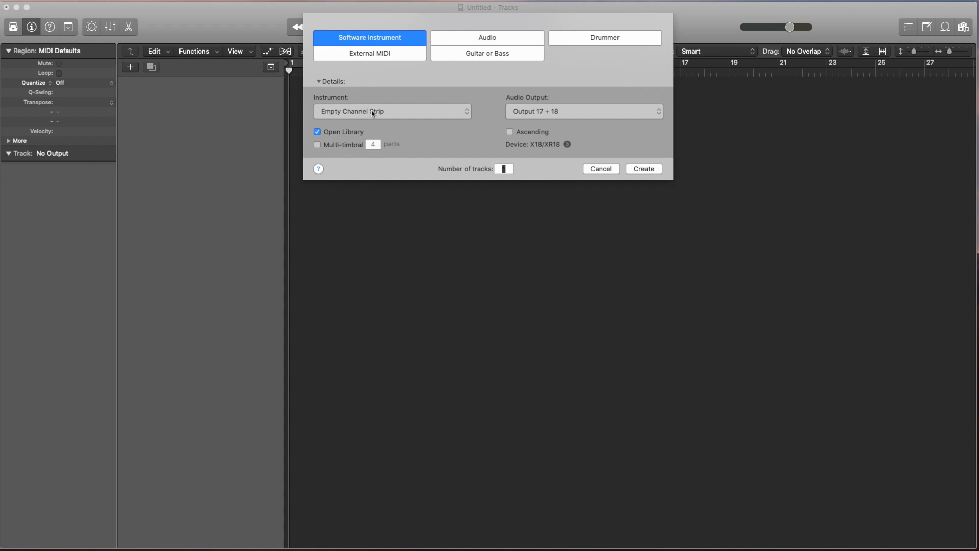
- Add a single Software Instrument track, Inst 1, using an Empty Channel Strip
click(392, 111)
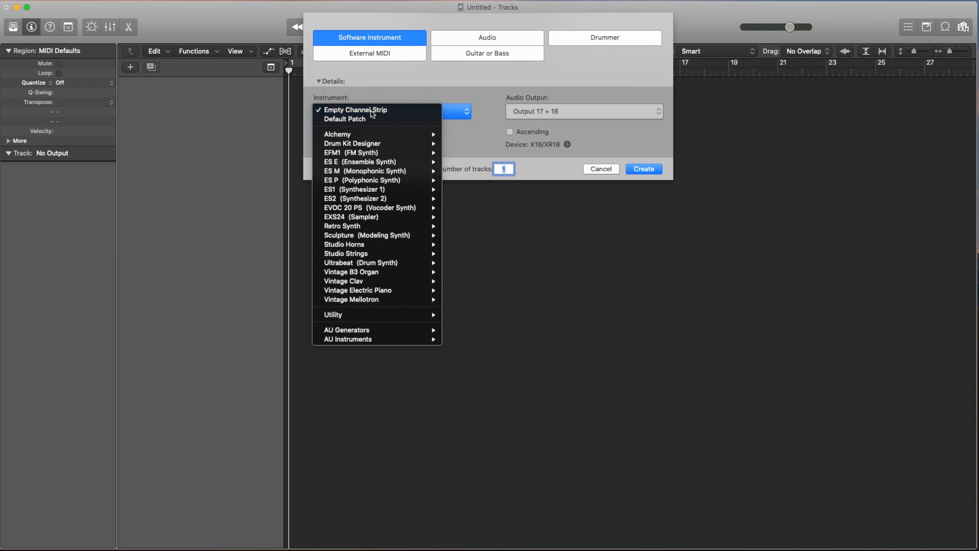
click(356, 109)
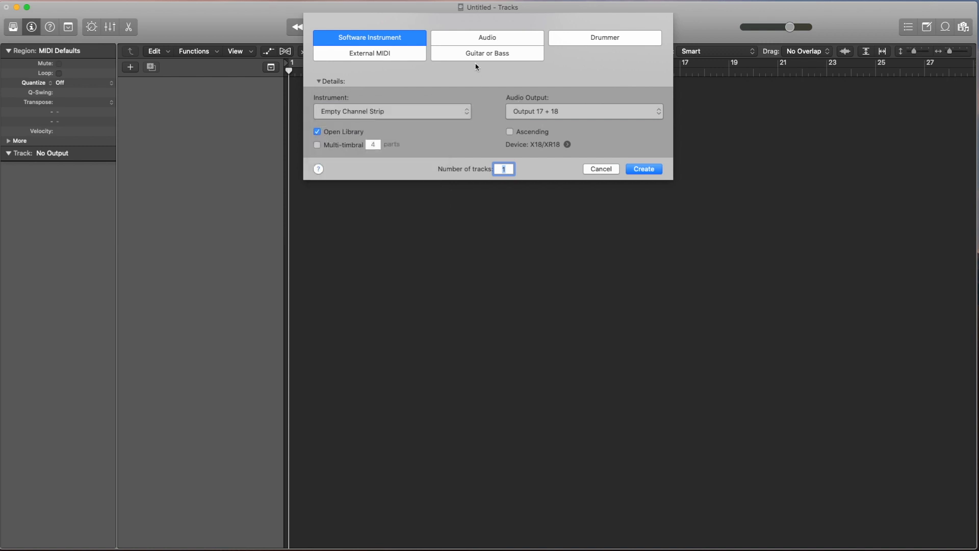
click(642, 169)
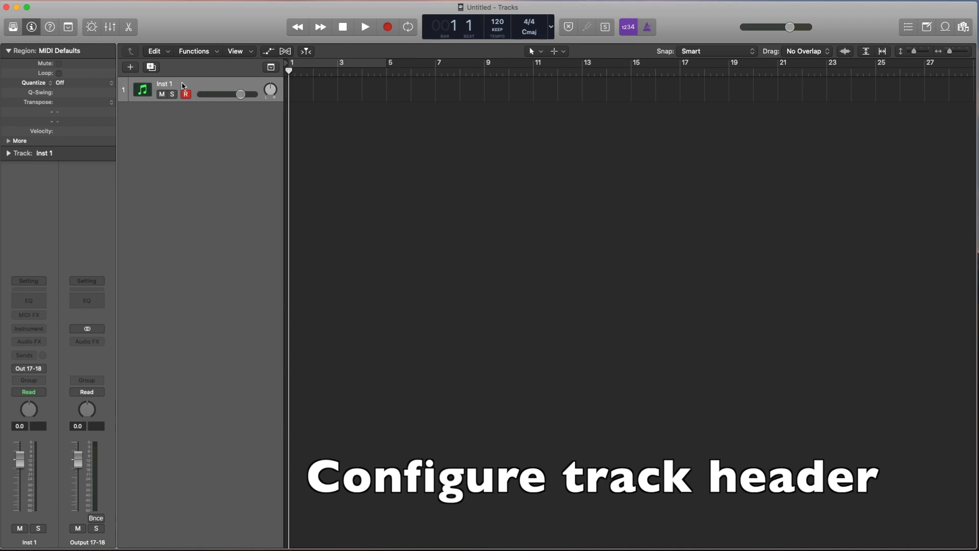
- Add the On/Off component to the Inst 1 track header
right_click(181, 86)
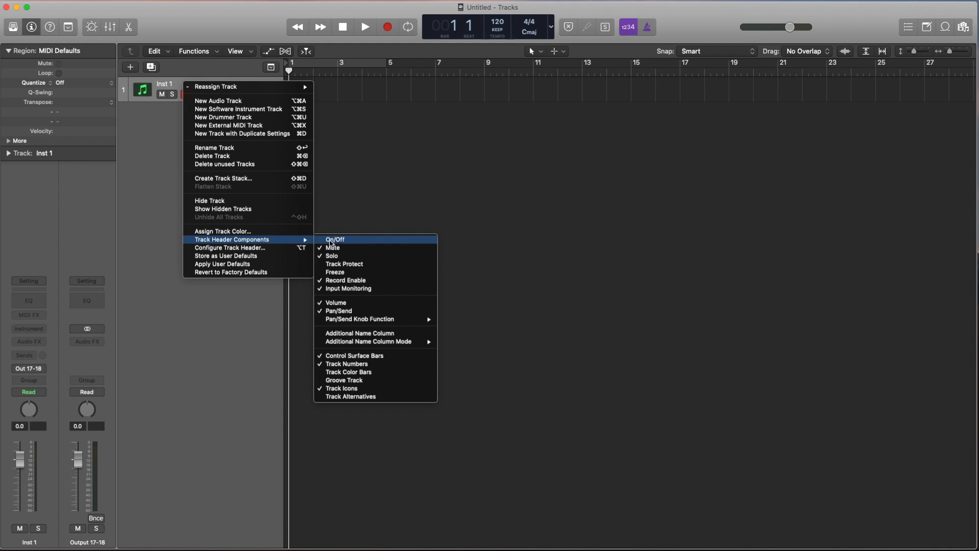
click(334, 239)
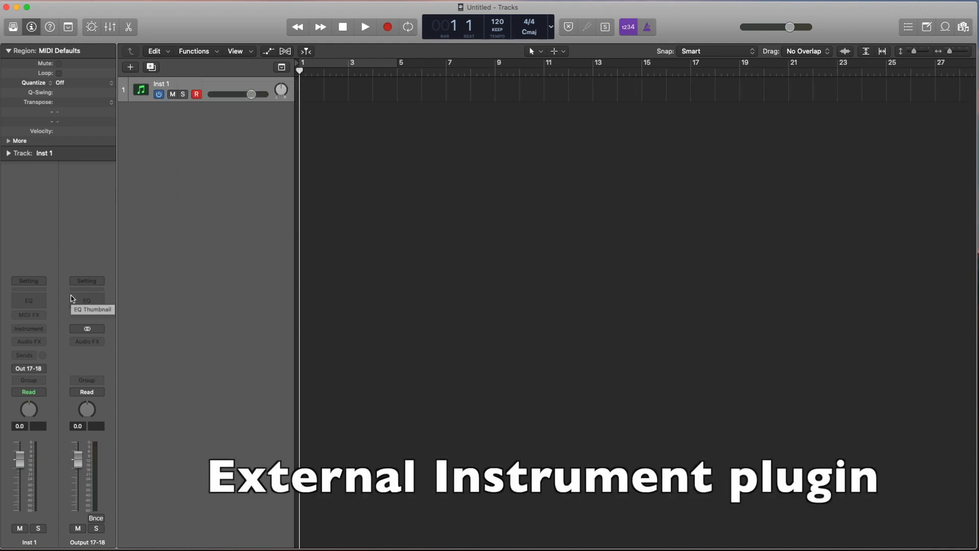
- Load External Instrument (Stereo) on Inst 1 and view its MIDI Destination setting
click(28, 314)
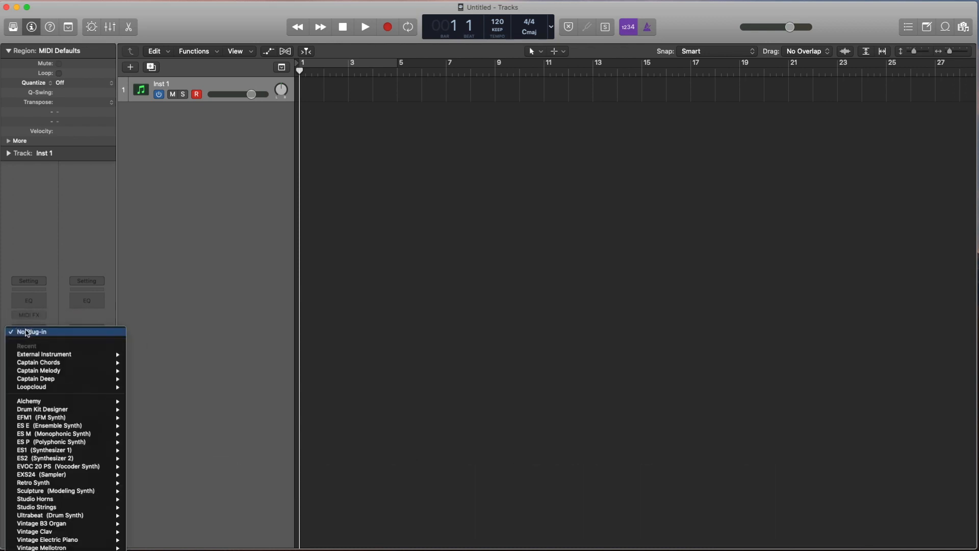
mouse_move(44, 354)
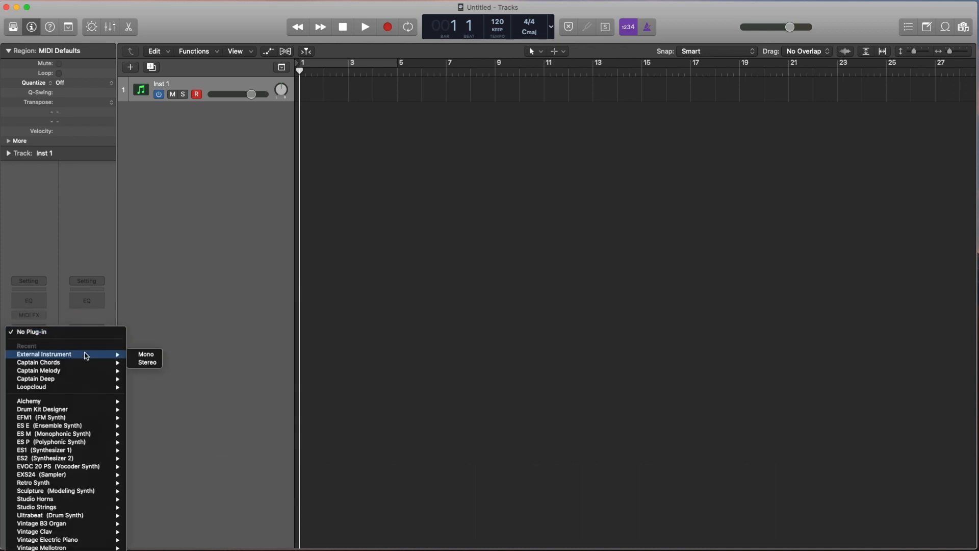
mouse_move(119, 361)
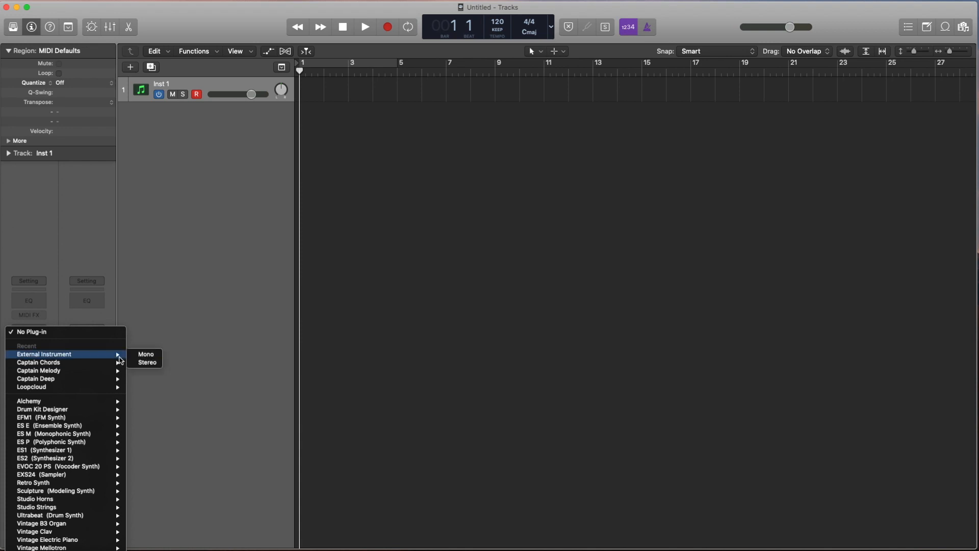
click(146, 362)
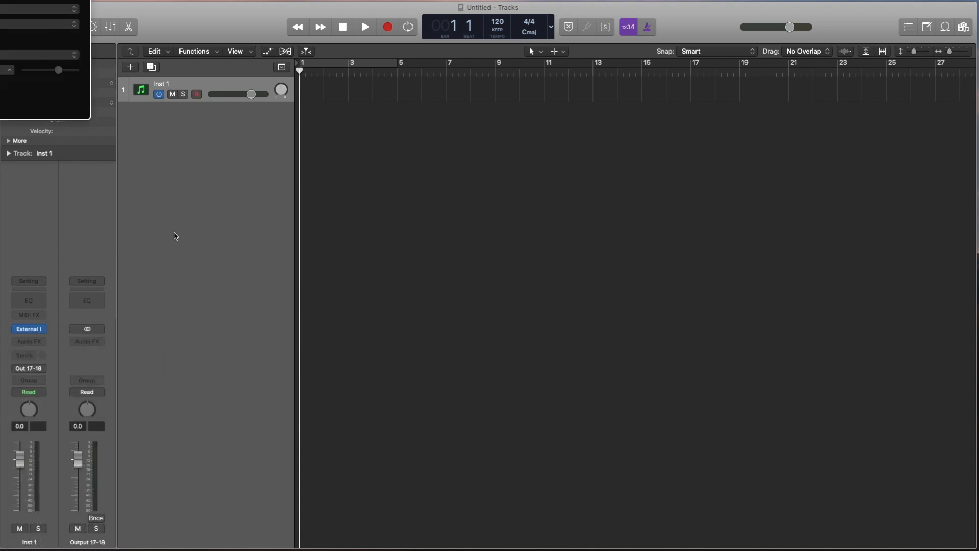
click(28, 328)
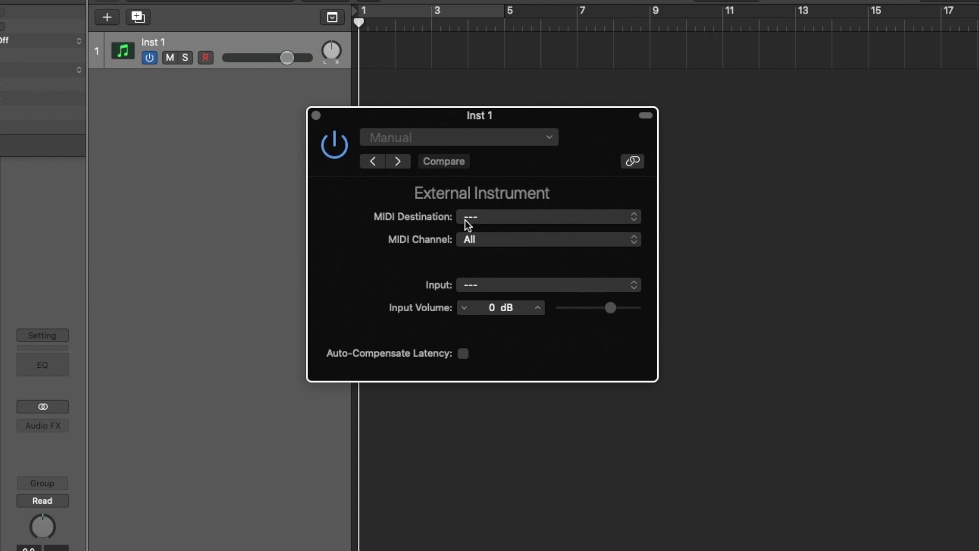
mouse_move(484, 240)
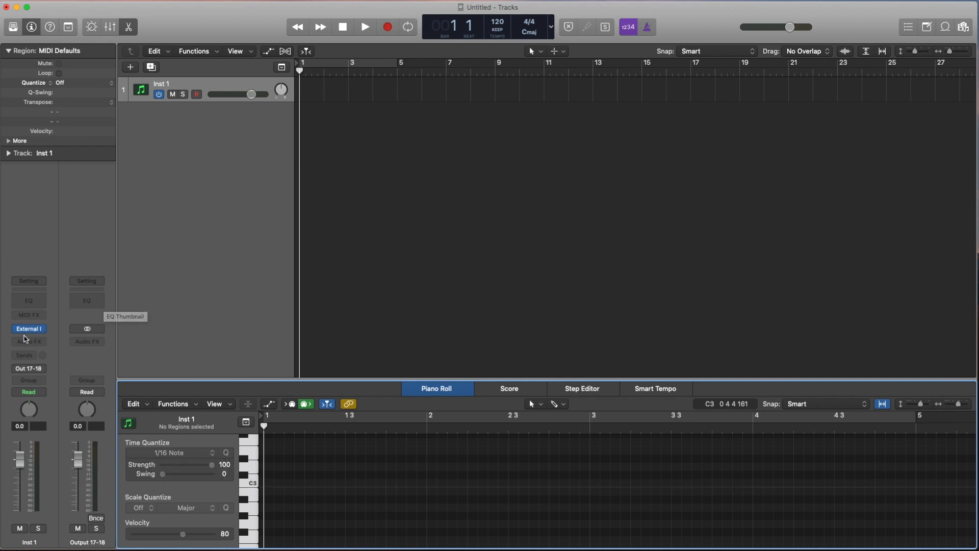
- Insert Mixed In Key's Captain Chords as Inst 1's MIDI effect and play its A minor chord
click(28, 314)
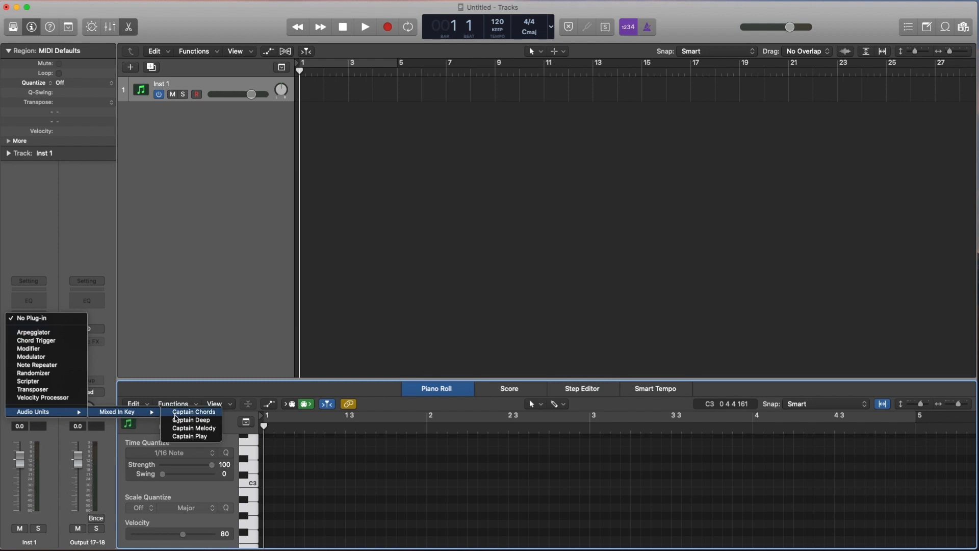
click(194, 412)
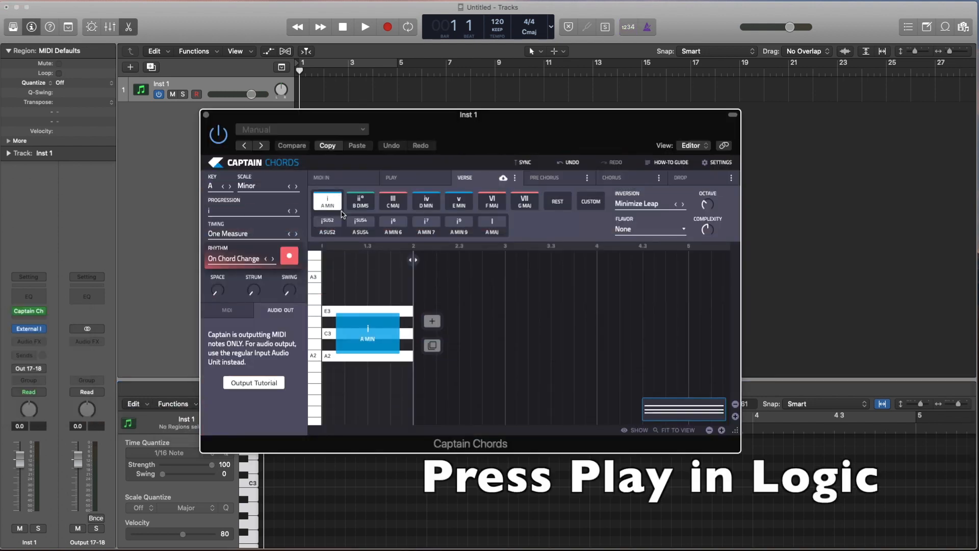
click(364, 26)
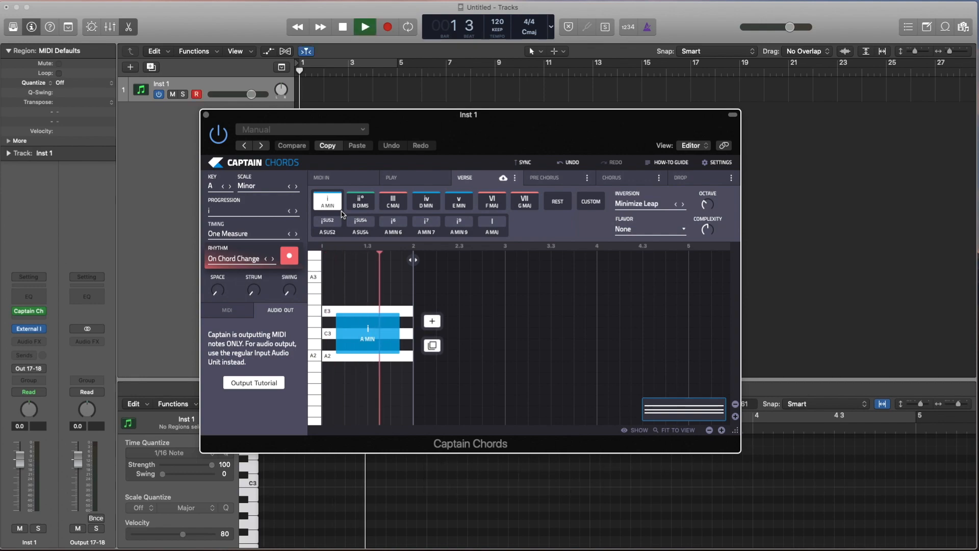
click(341, 26)
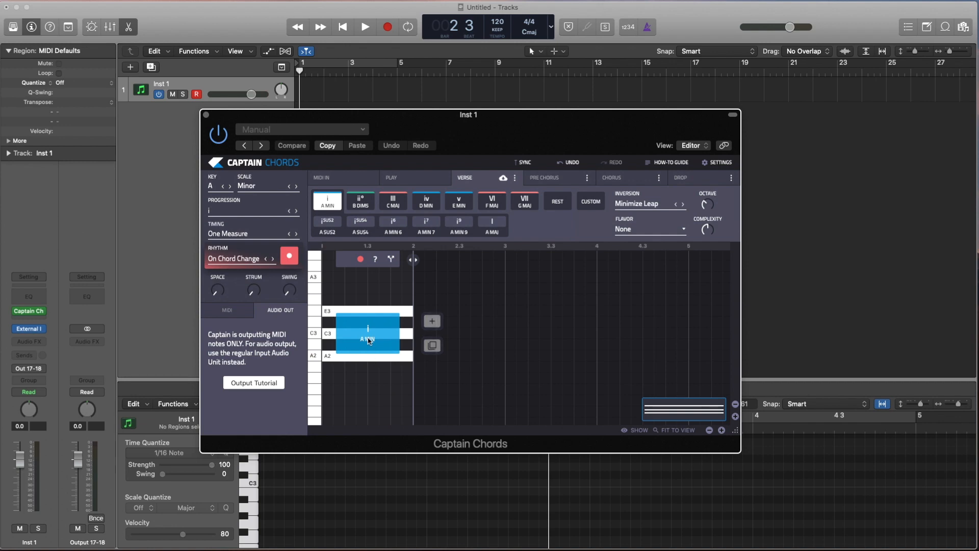
mouse_move(347, 291)
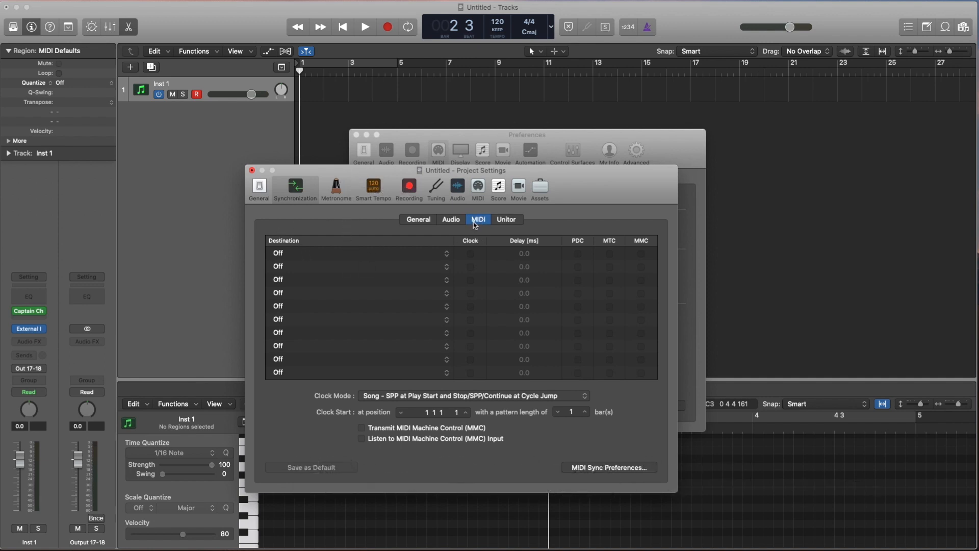
mouse_move(295, 186)
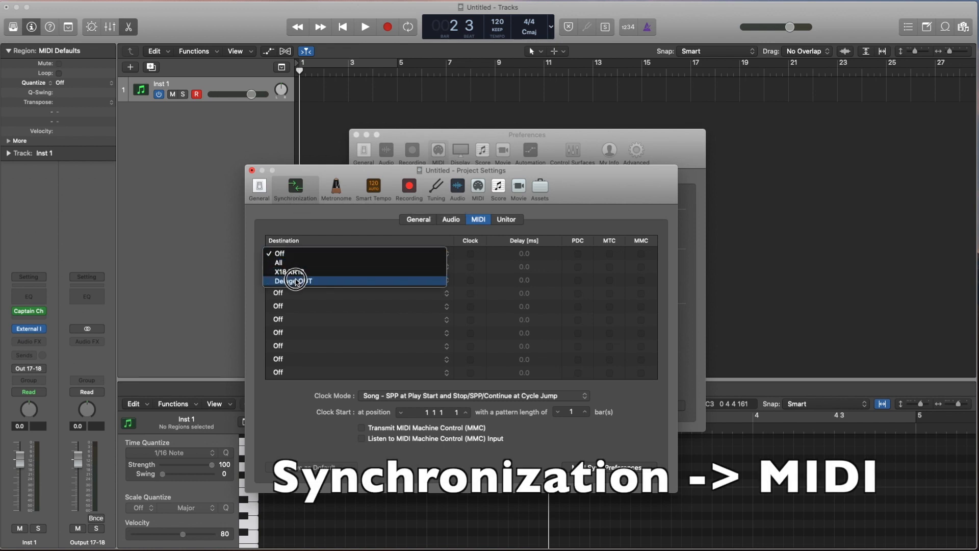
- Set the first MIDI sync destination to Deluge OUT and close Project Settings
click(294, 280)
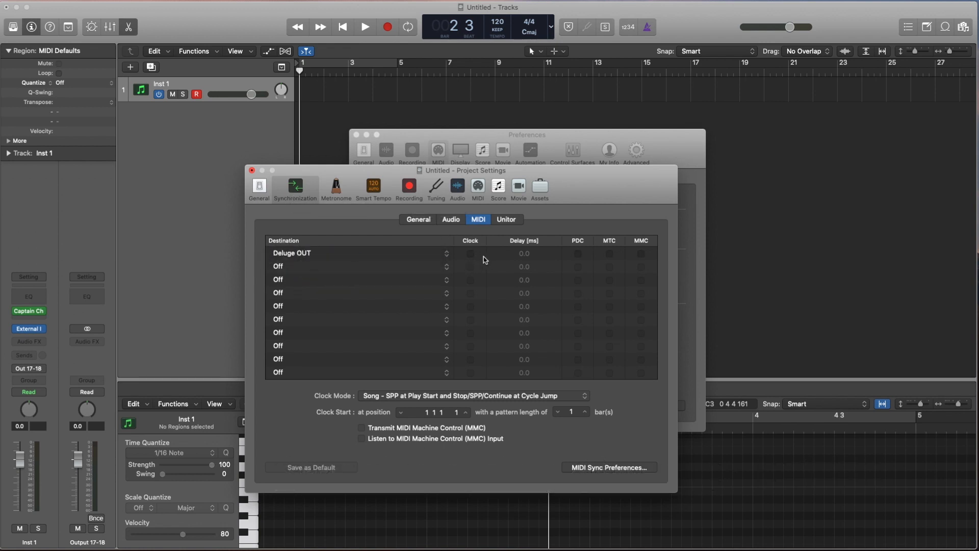
click(252, 169)
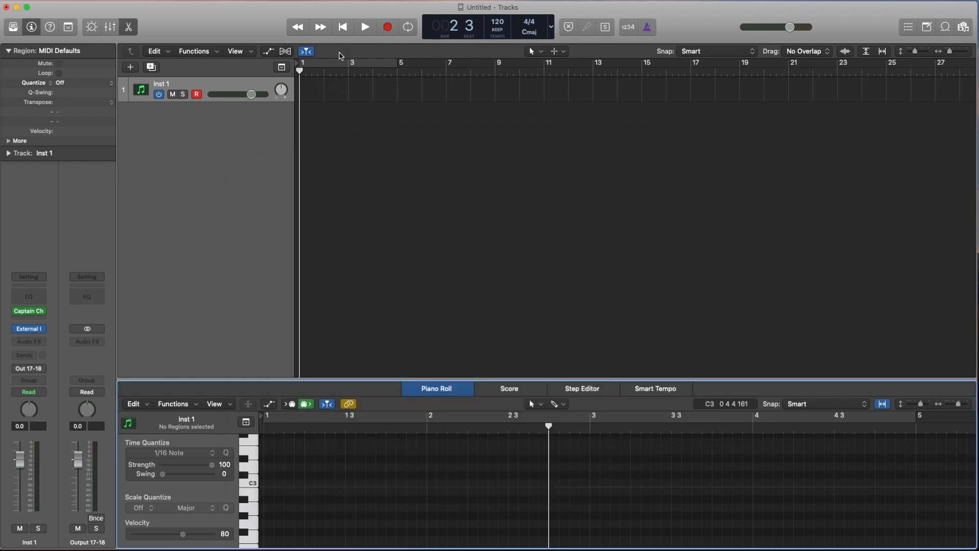
- Reopen the Captain Chords window from the Inst 1 channel strip
click(364, 27)
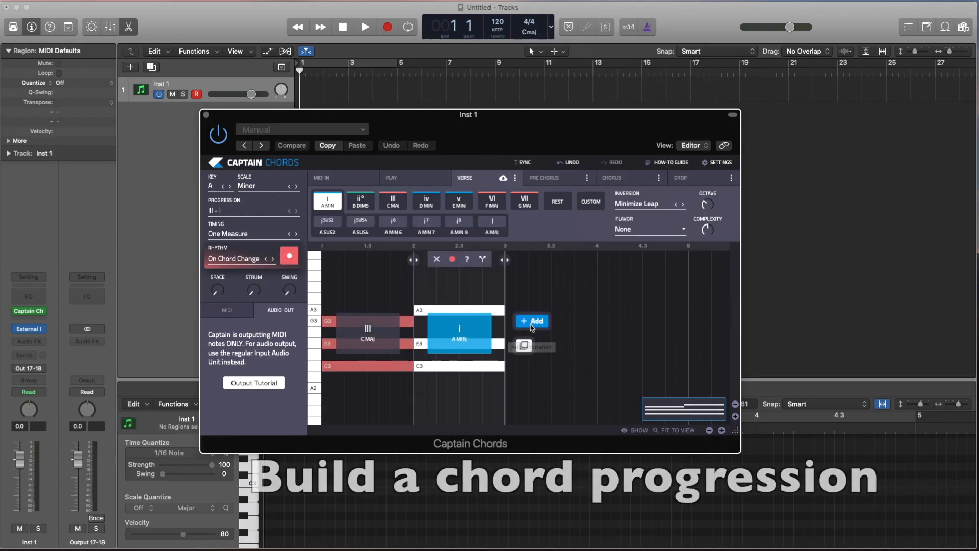
- Add D minor and F major chords and lower the chords' output velocity
click(531, 321)
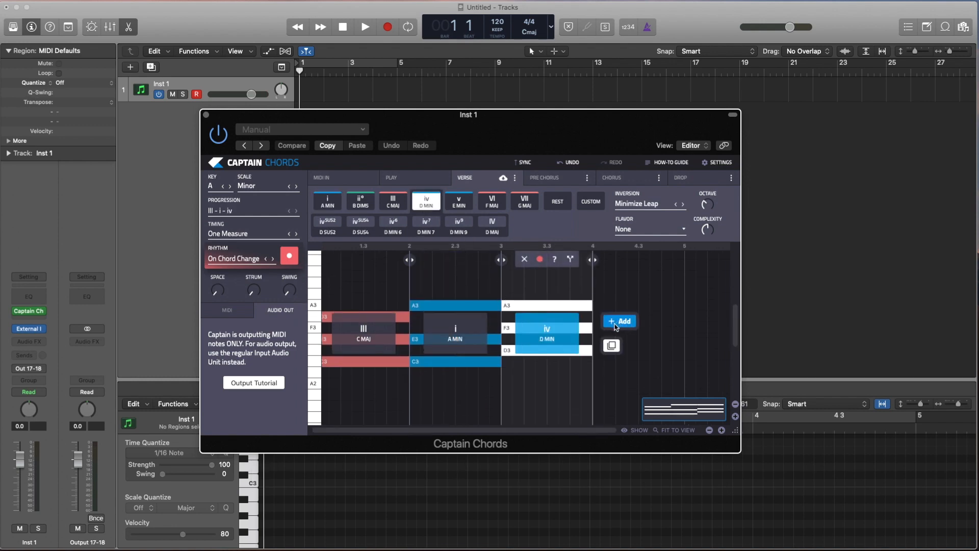
click(618, 321)
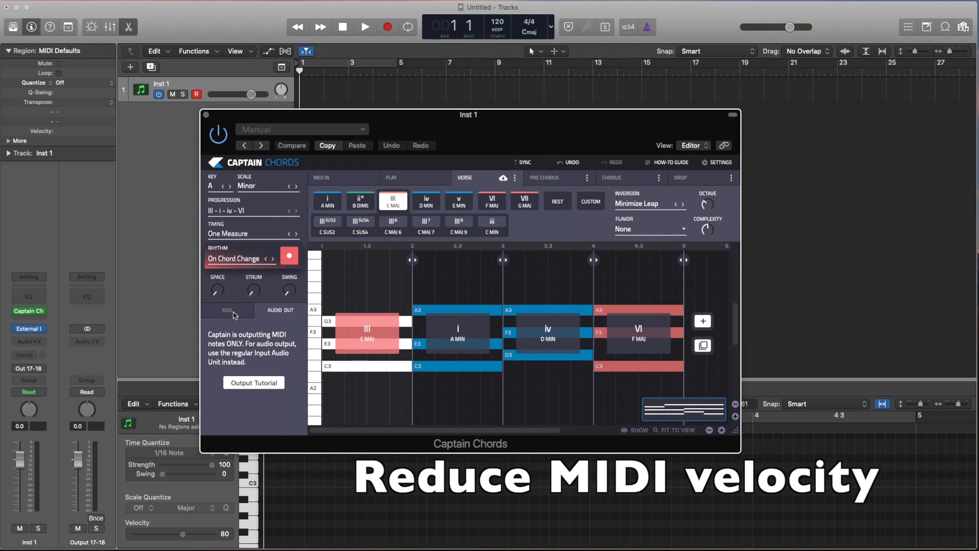
click(226, 310)
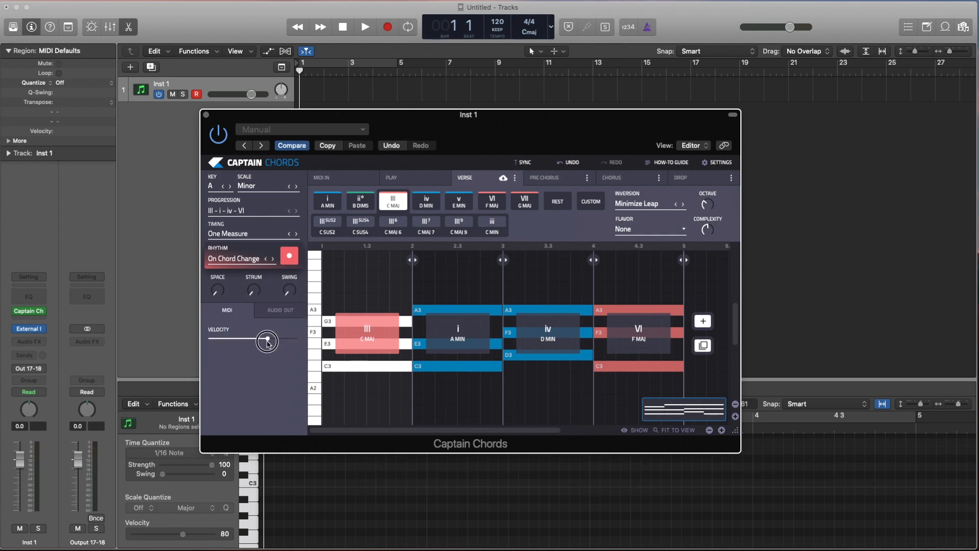
drag(266, 341, 252, 342)
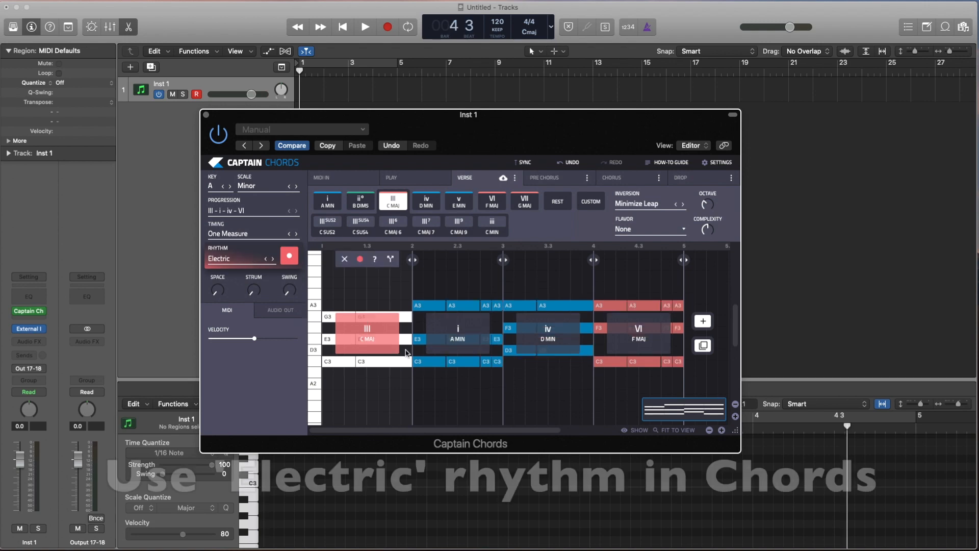
- Audition the A minor, D minor and F major chords
click(365, 26)
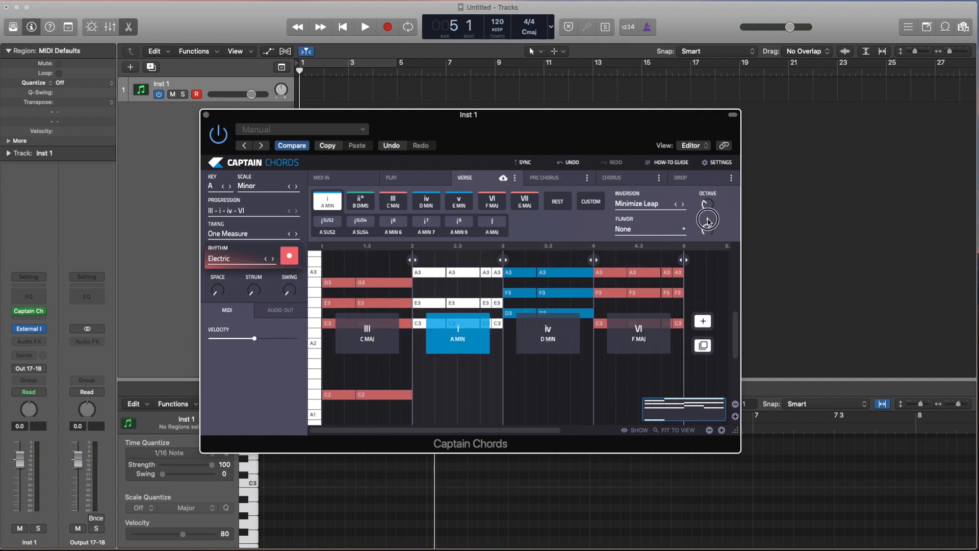
click(425, 200)
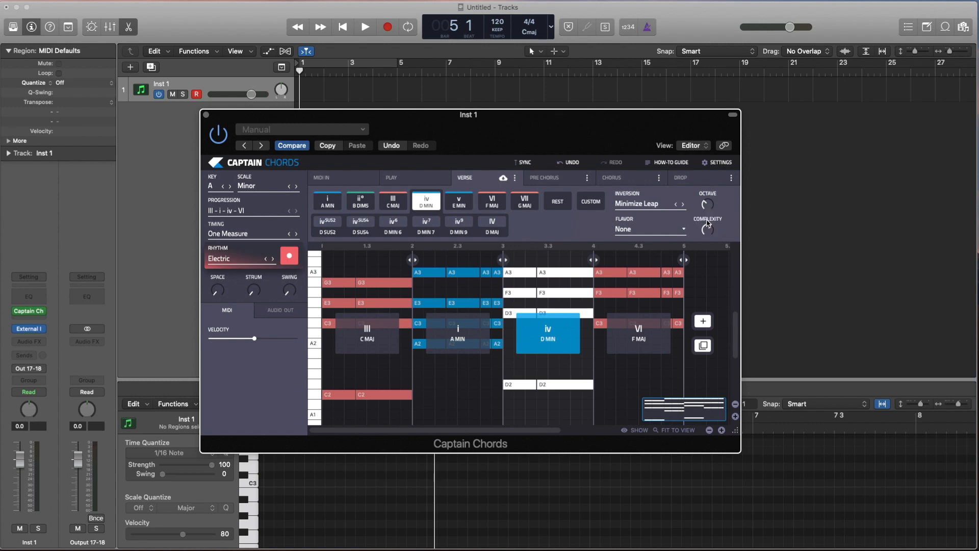
click(492, 201)
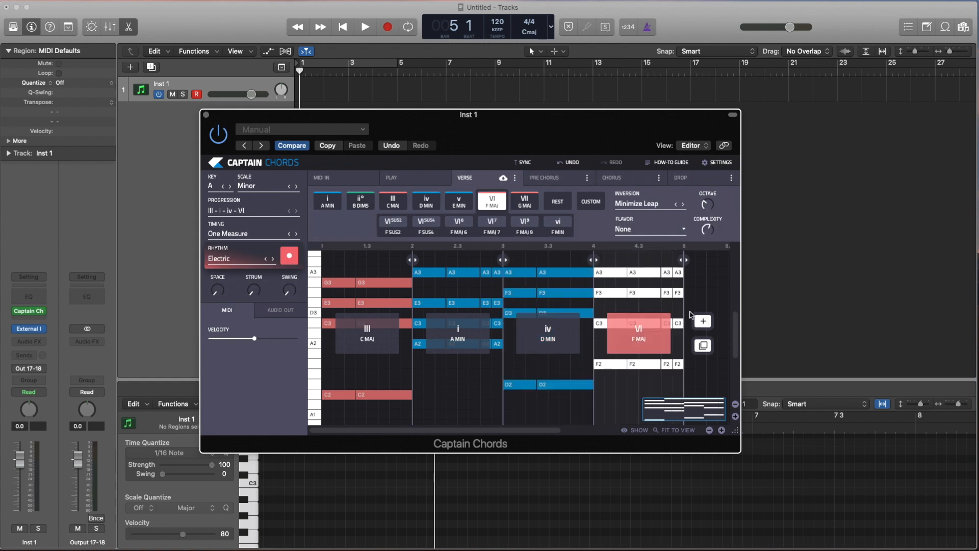
click(364, 26)
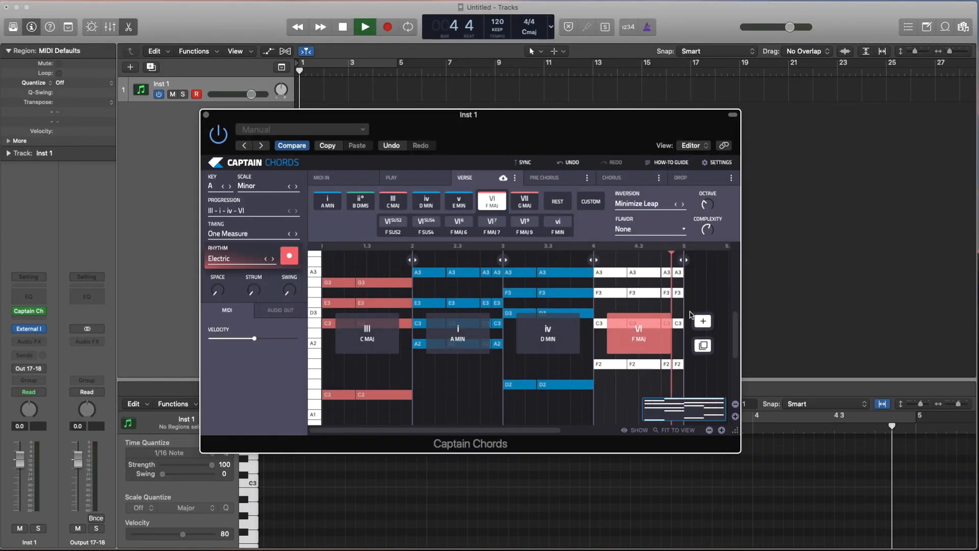
- Place the Verse chord region on Inst 1 and open it in the Piano Roll
click(364, 26)
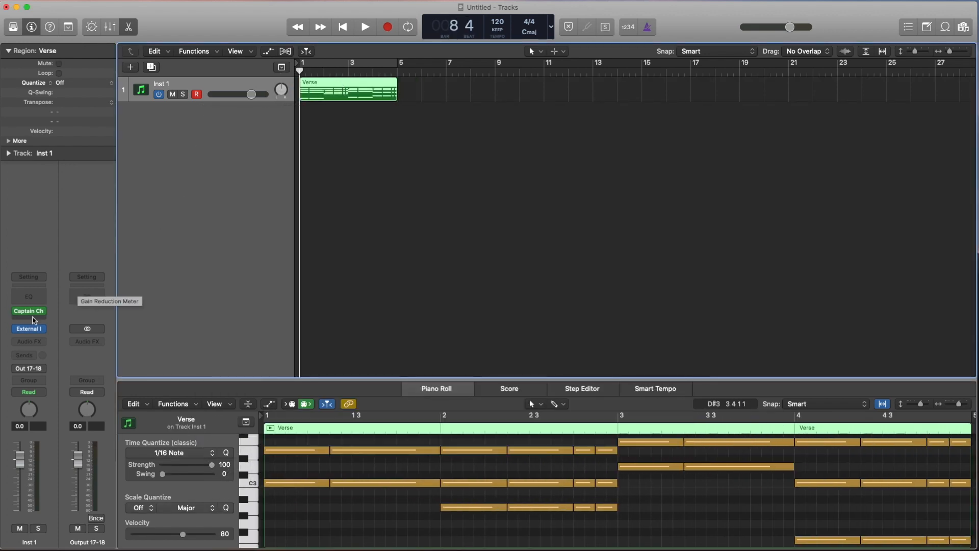
click(27, 311)
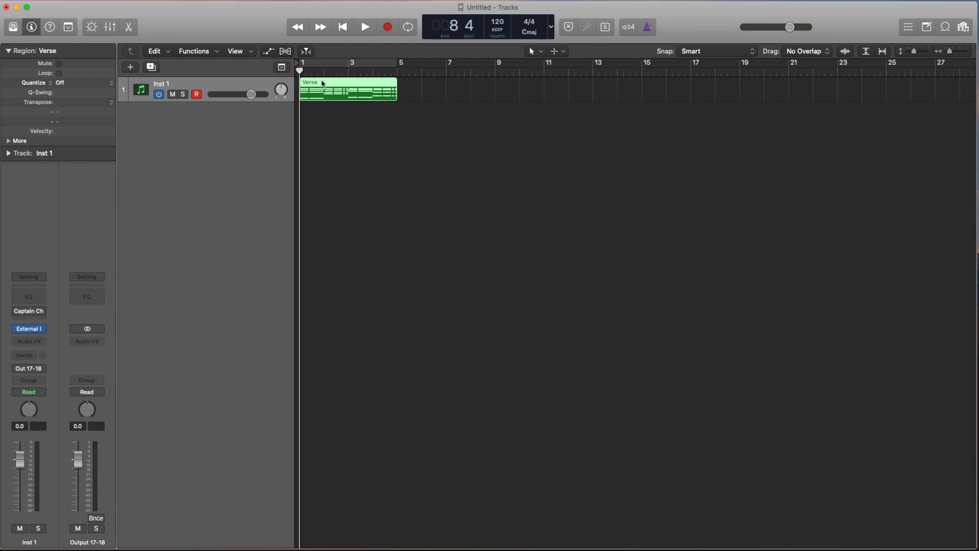
double_click(347, 87)
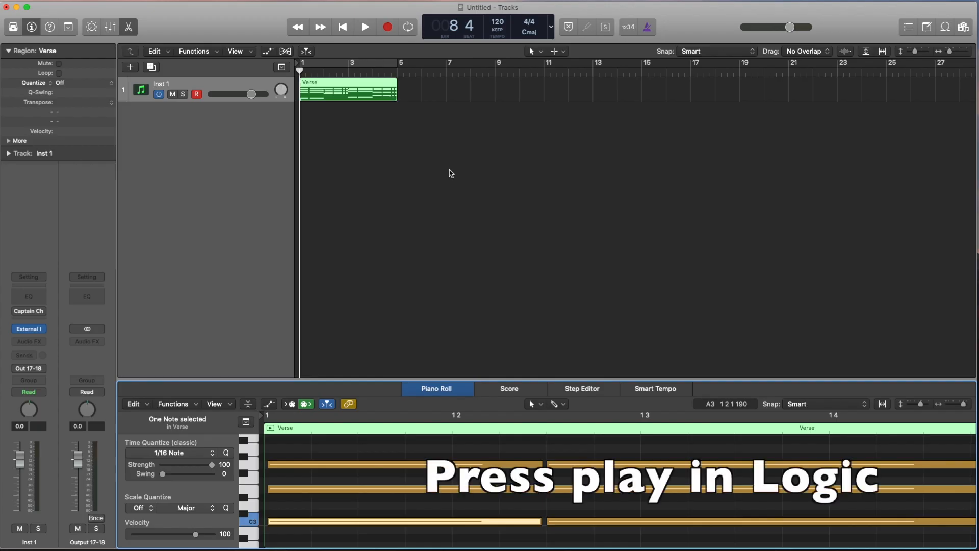
- Start playback to hear the chord progression
click(365, 27)
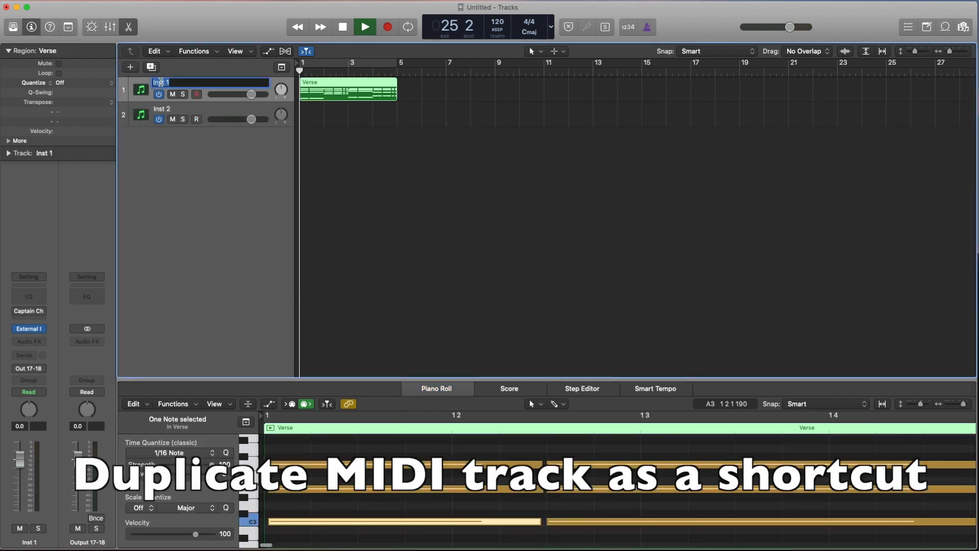
- Rename the tracks Chords and Bass, then select the Bass track
text(Chords)
click(210, 109)
text(Bass)
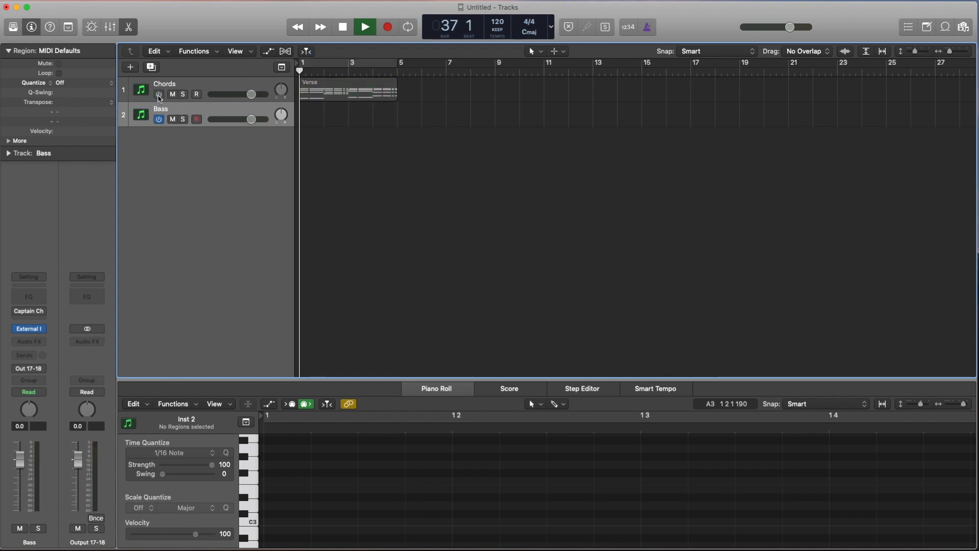
click(159, 94)
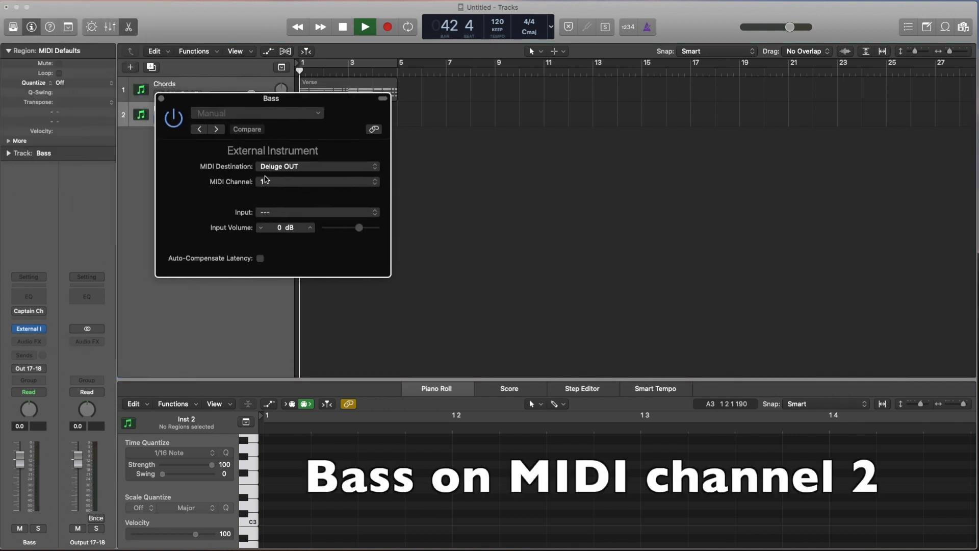
- Set the Bass track's MIDI channel in the External Instrument plugin
click(317, 181)
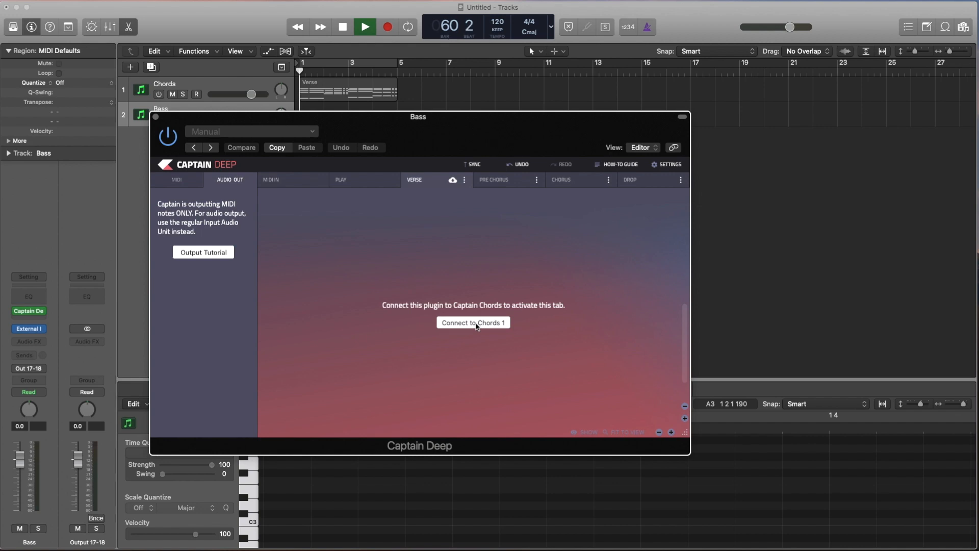
- Connect Captain Deep to Chords 1 and raise the bass line to the Second octave
click(472, 322)
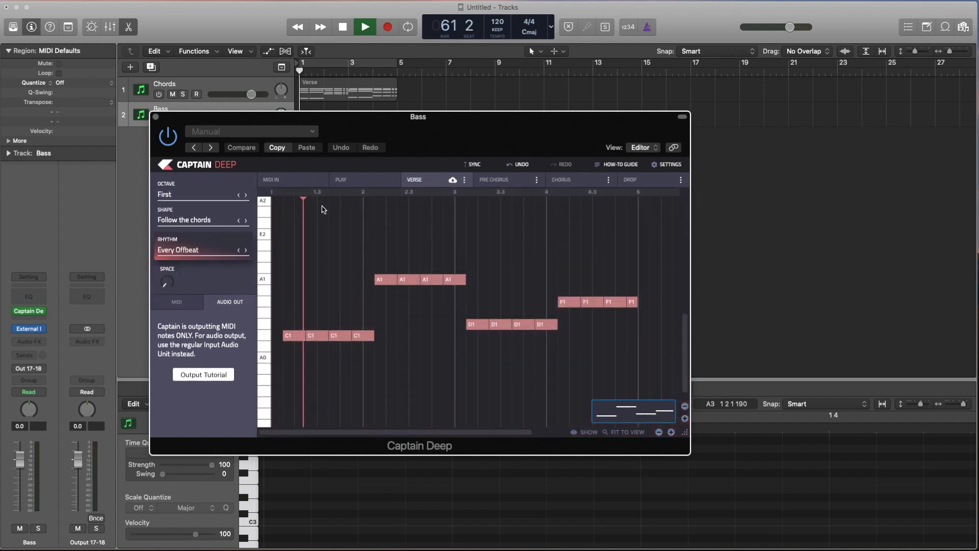
click(245, 194)
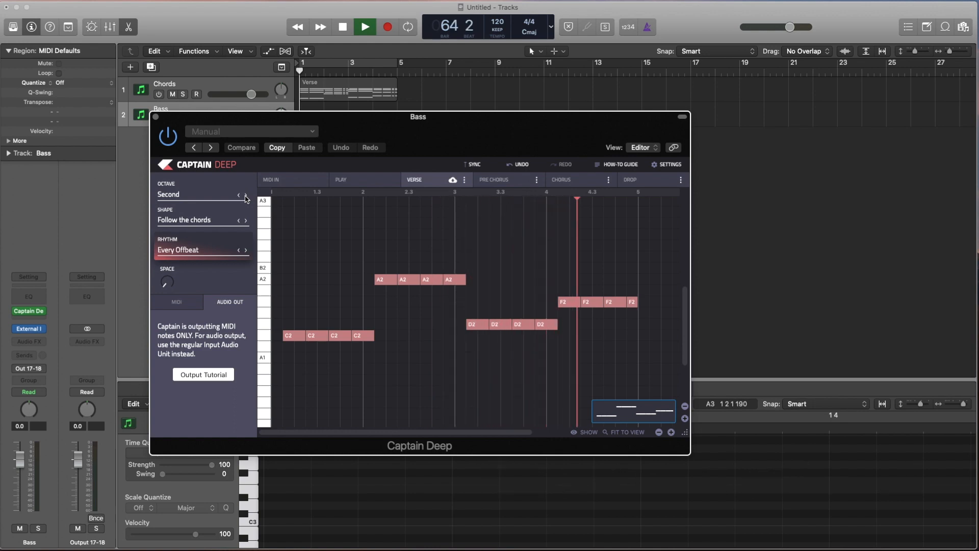
click(341, 26)
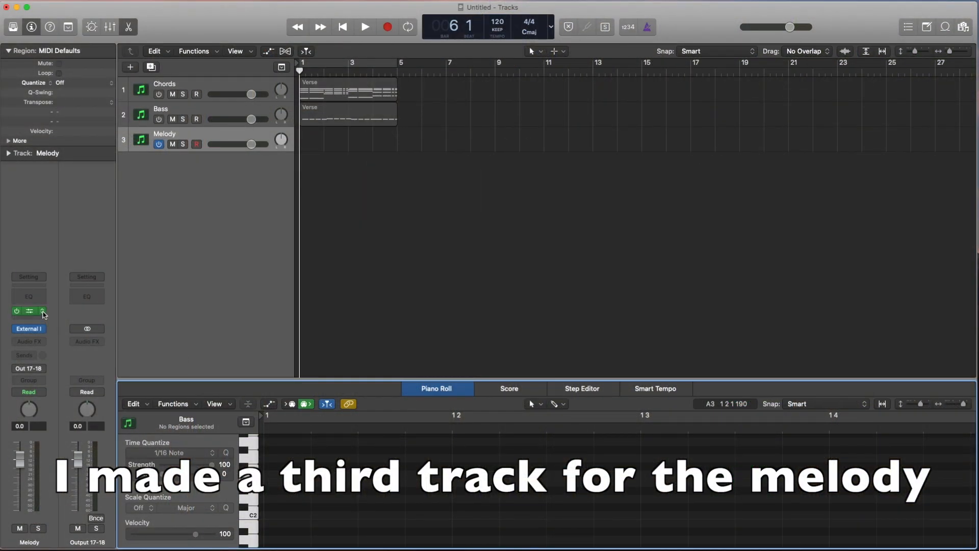
- Open Captain Melody on the Melody track and adjust the melody's note velocity
click(29, 310)
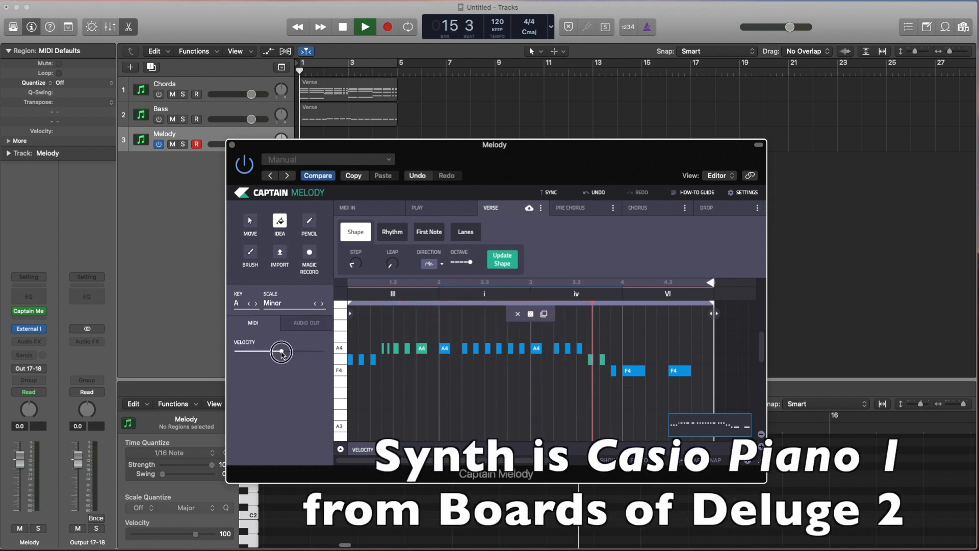
click(306, 323)
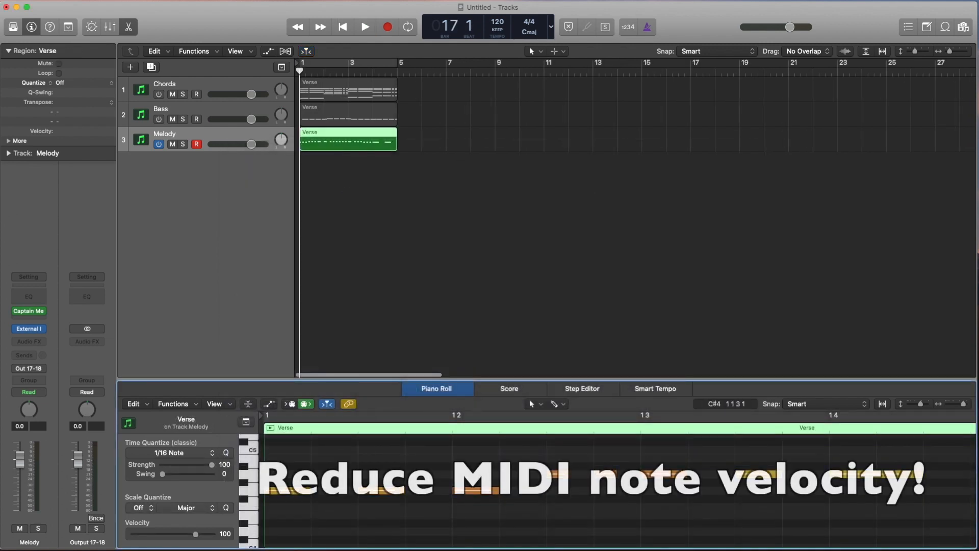
- Select all 24 melody notes in the Piano Roll and drag their velocity down to 79
click(297, 495)
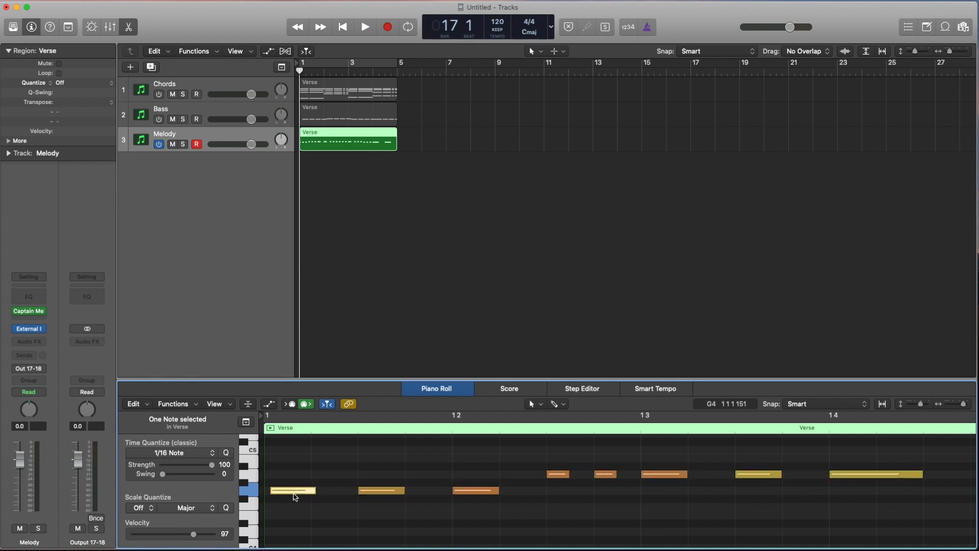
mouse_move(294, 493)
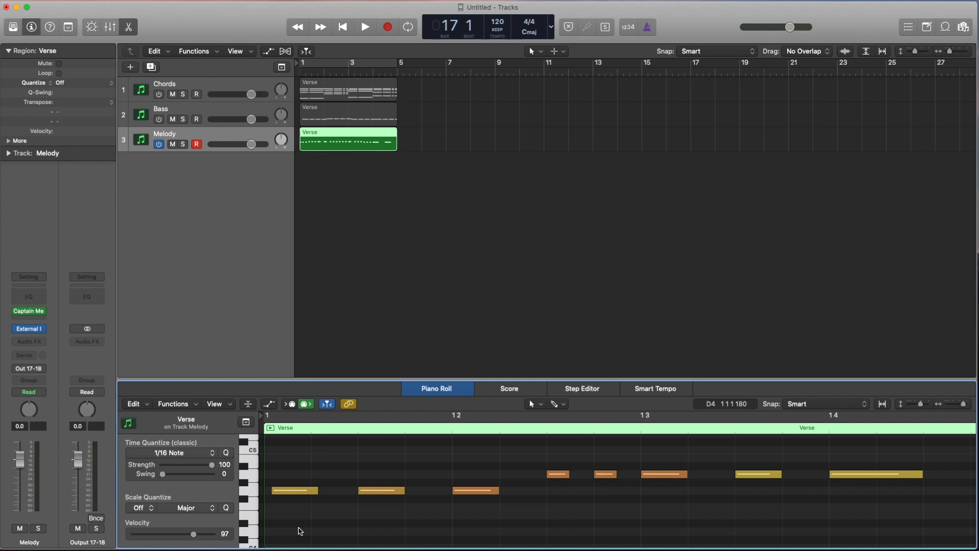
drag(192, 534, 192, 535)
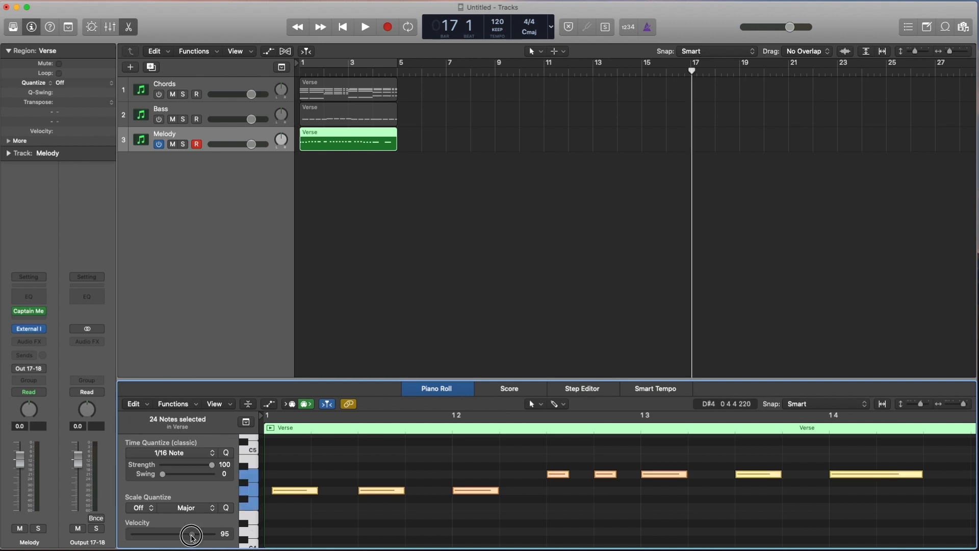
drag(192, 533, 182, 533)
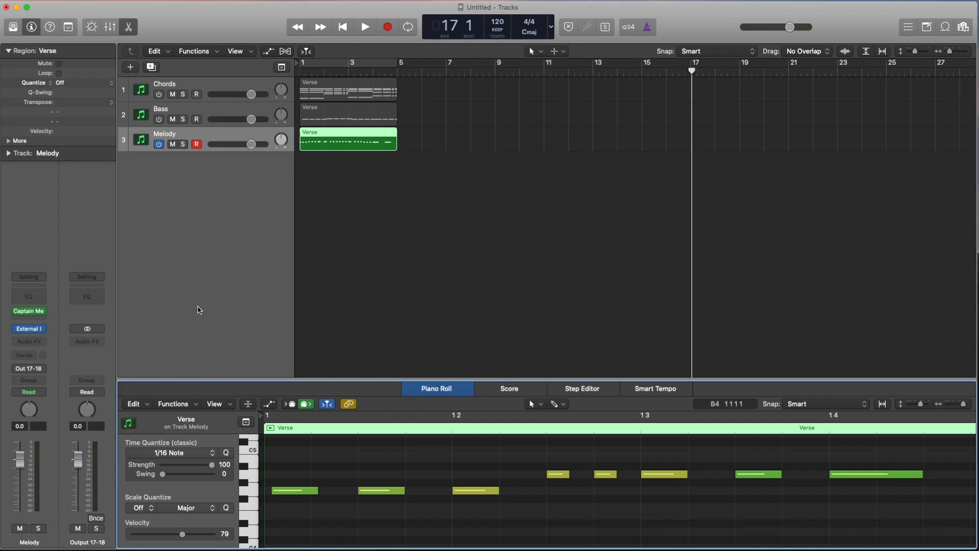
click(364, 27)
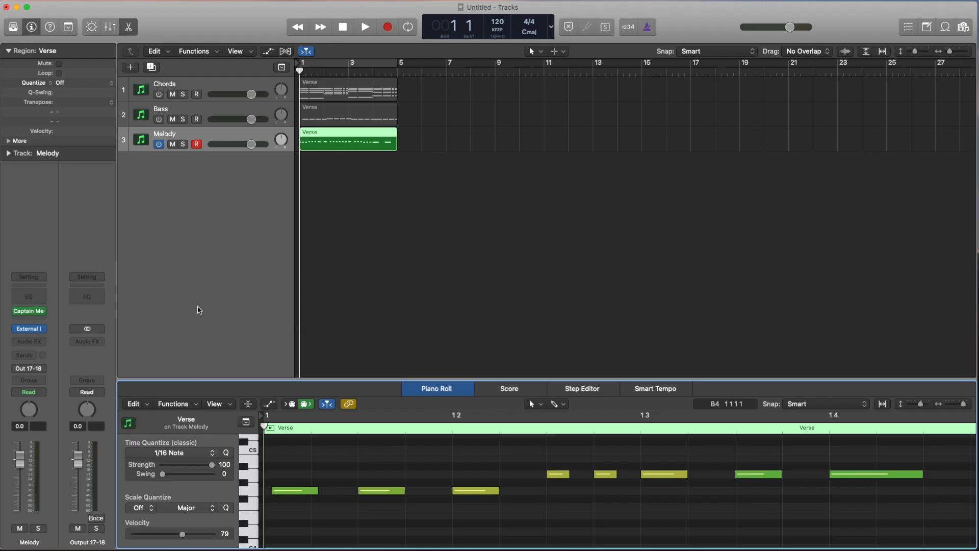
- Select the Chords track to reopen its Captain Chords window
click(364, 26)
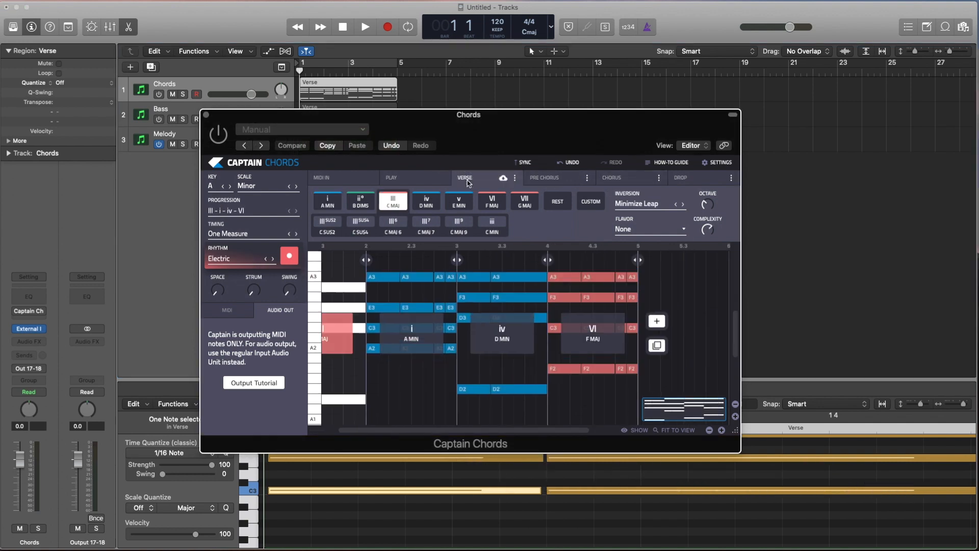
mouse_move(203, 122)
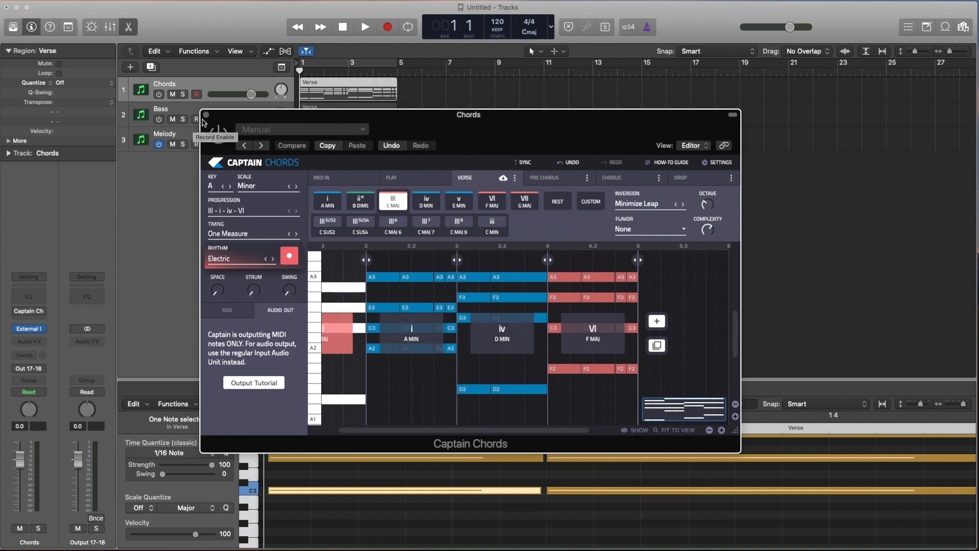